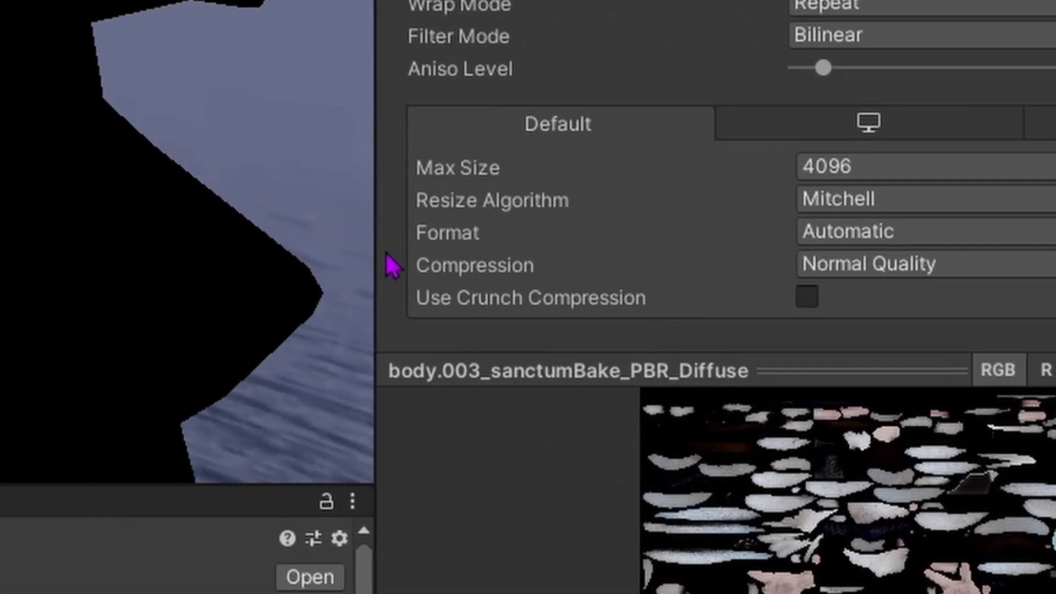
- Enable Use Crunch Compression on the body diffuse texture and adjust its Compressor Quality
{"action": "left_click", "coordinate": [805, 296]}
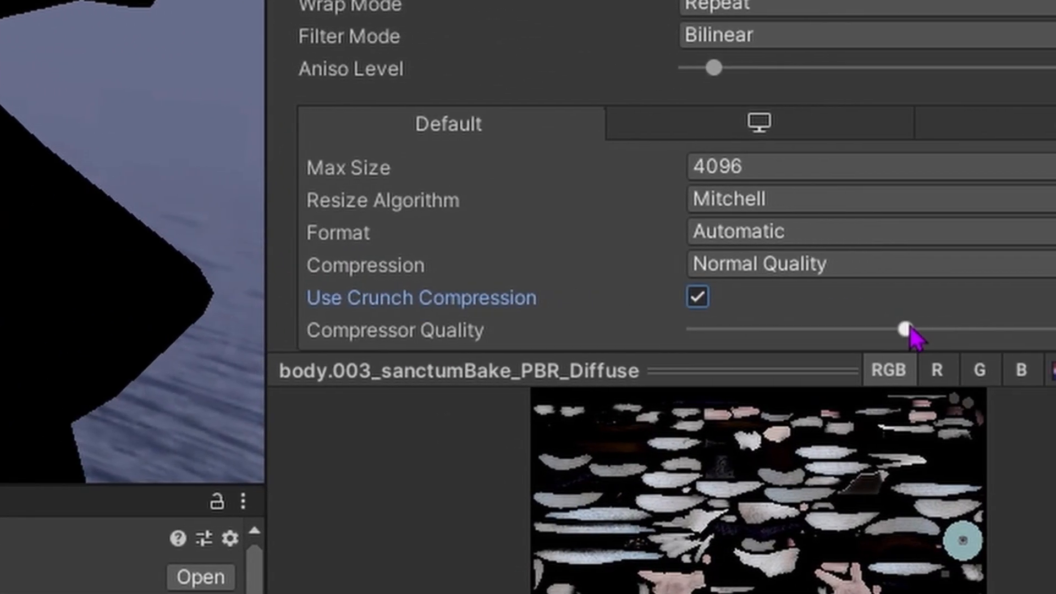
{"action": "left_click_drag", "start_coordinate": [902, 327], "coordinate": [946, 267]}
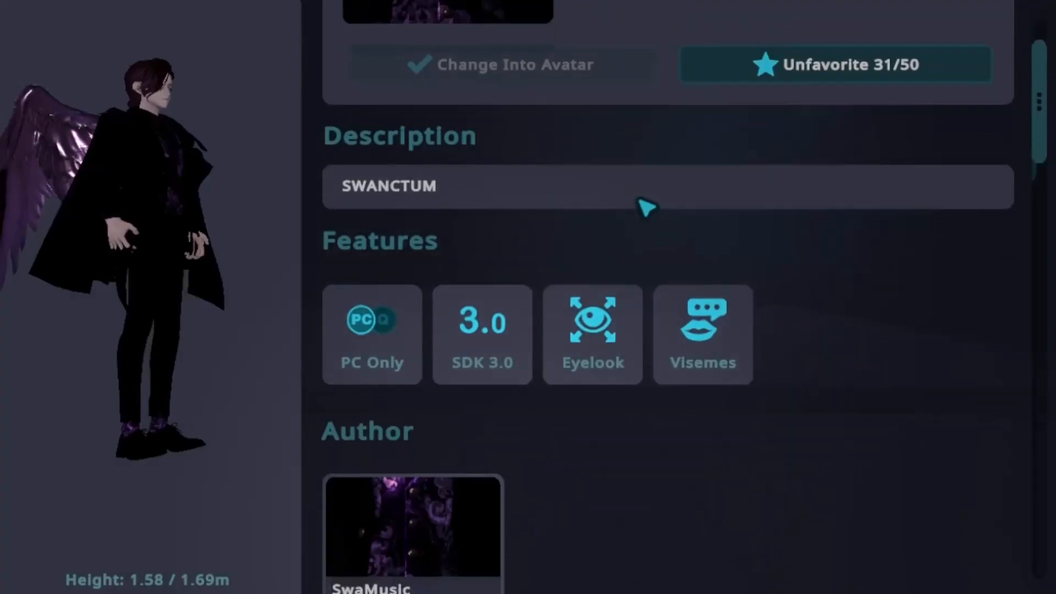
{"action": "scroll", "scroll_direction": "down", "scroll_amount": 3}
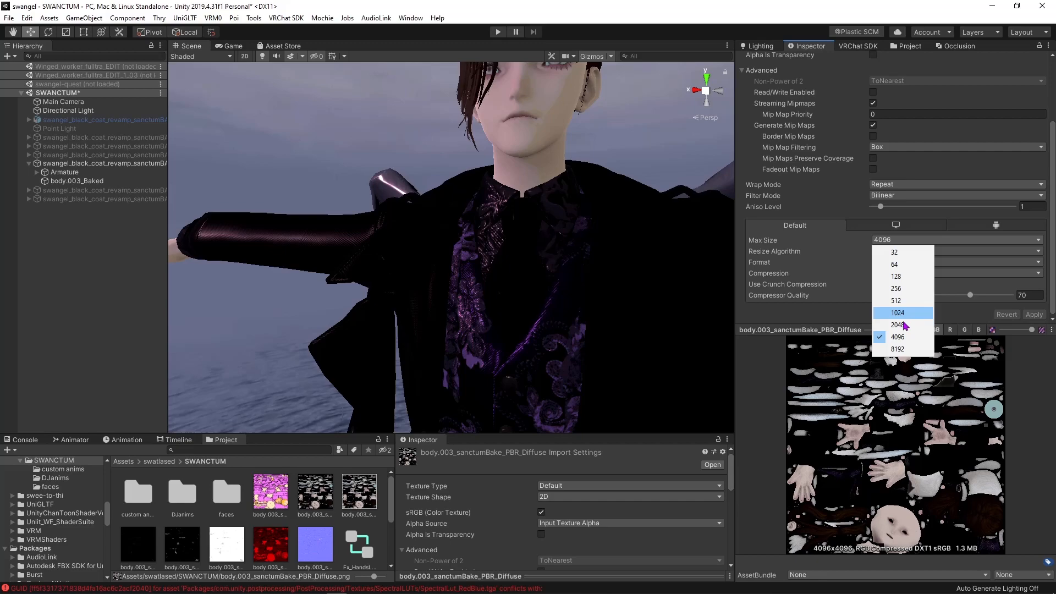
- Choose a Max Size below 4096 for the body diffuse texture's import settings
{"action": "left_click", "coordinate": [897, 326]}
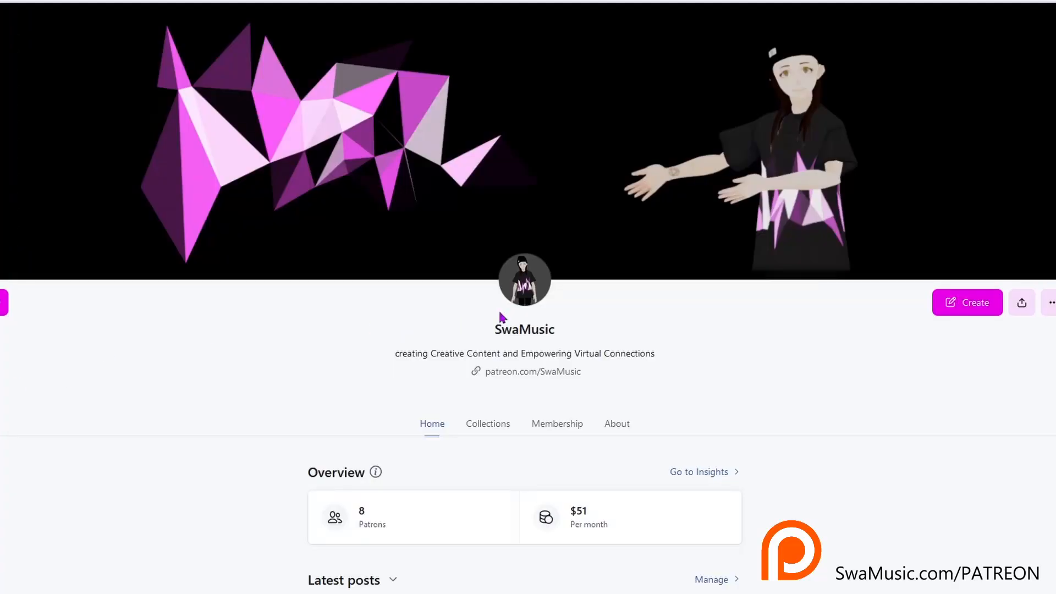
- Browse the creator's earlier Blender tutorial posts and bring up the DeviantArt 2D Gorillaz model page
{"action": "scroll", "scroll_direction": "down", "scroll_amount": 3}
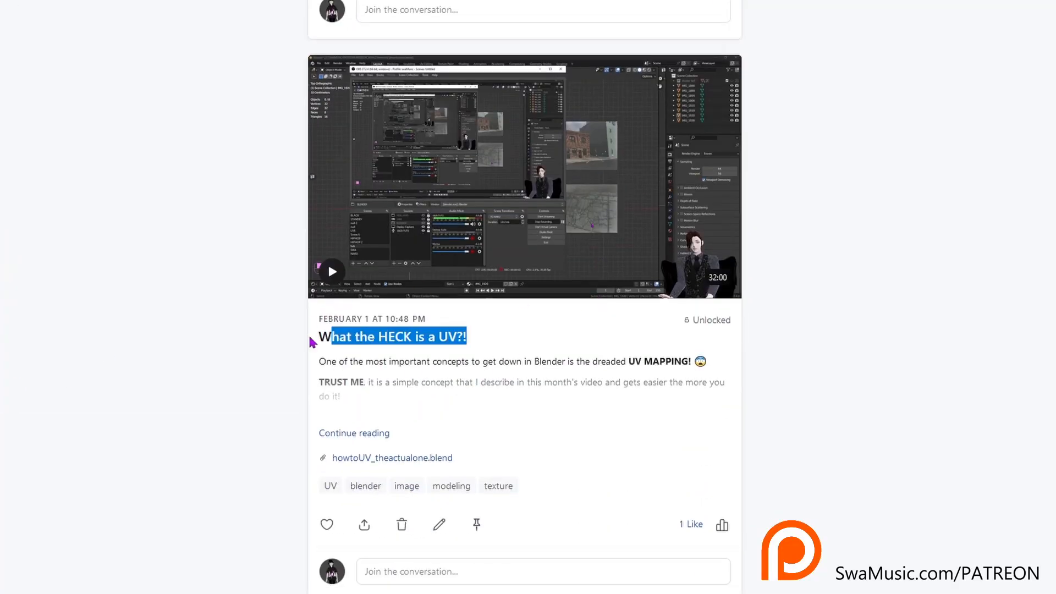
{"action": "scroll", "scroll_direction": "down", "scroll_amount": 3}
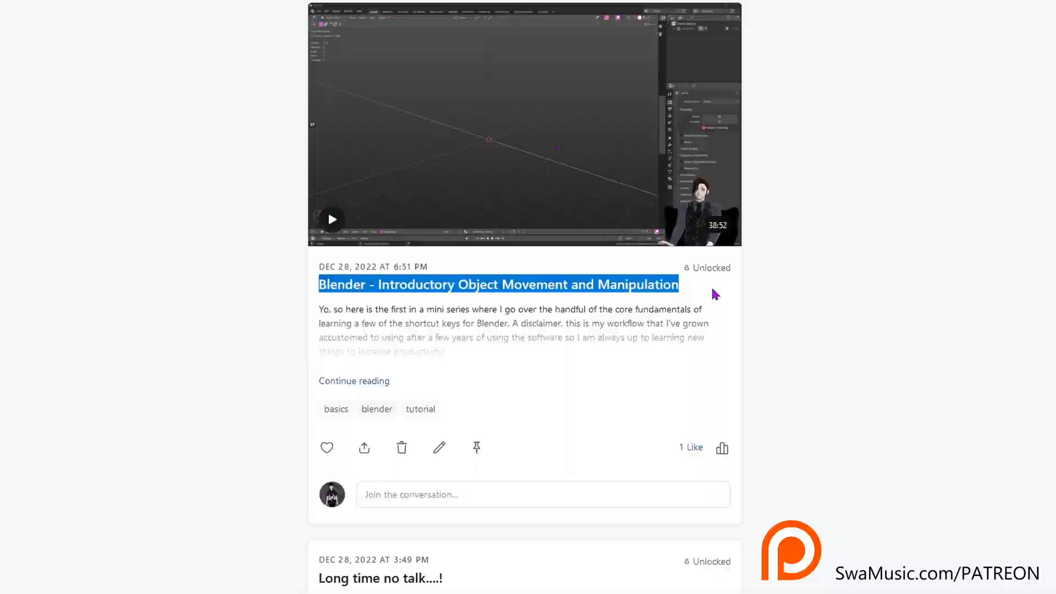
{"action": "left_click", "coordinate": [331, 220]}
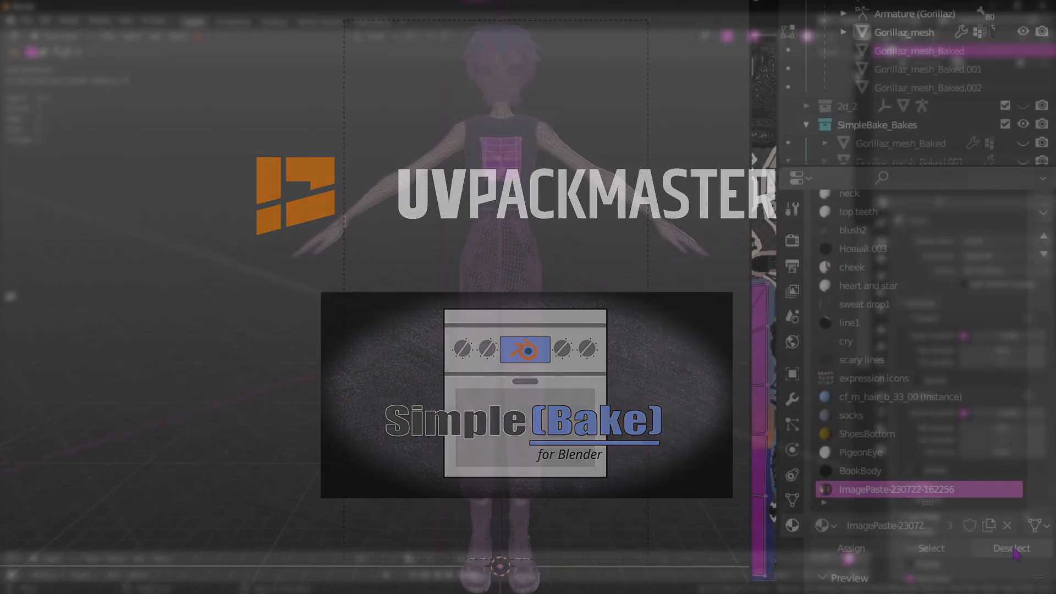
{"action": "left_click", "coordinate": [860, 469]}
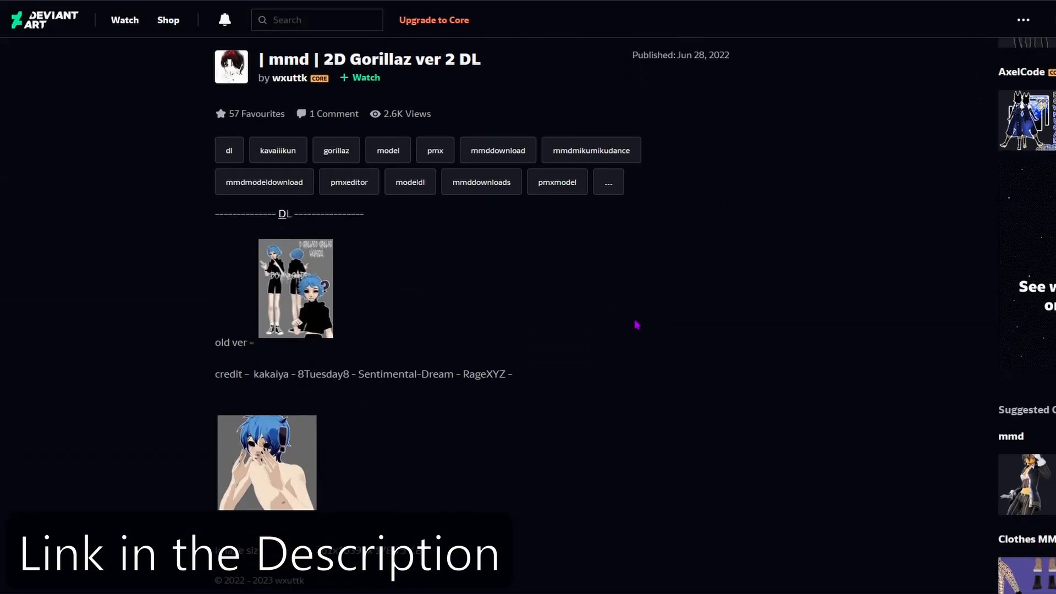
{"action": "left_click", "coordinate": [300, 77]}
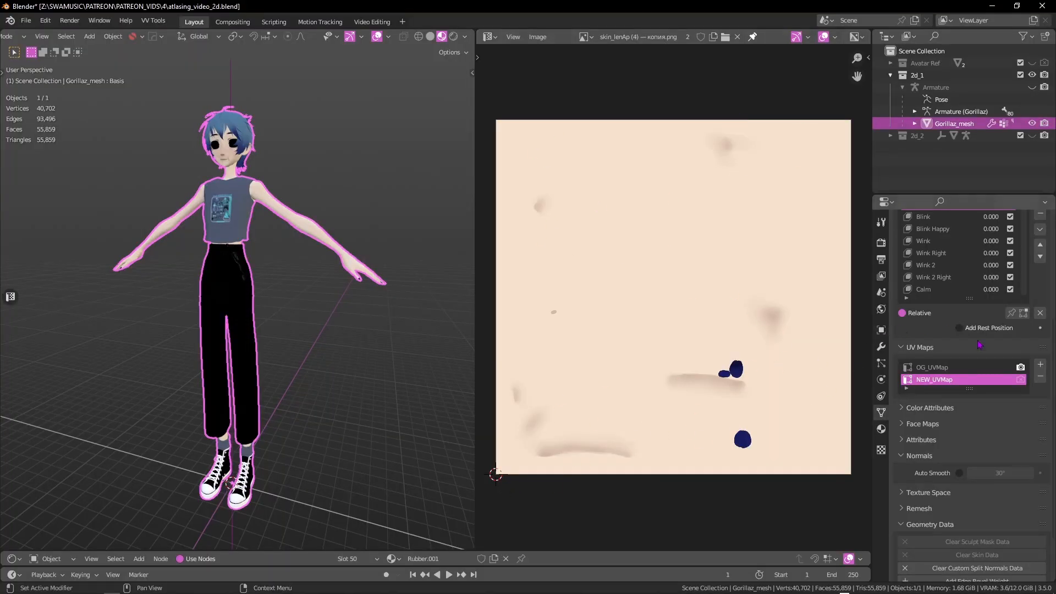
- Join the Gorillaz meshes (Ctrl+J) and view the H material's faces on the UV layout in Edit Mode
{"action": "key", "text": "ctrl+j"}
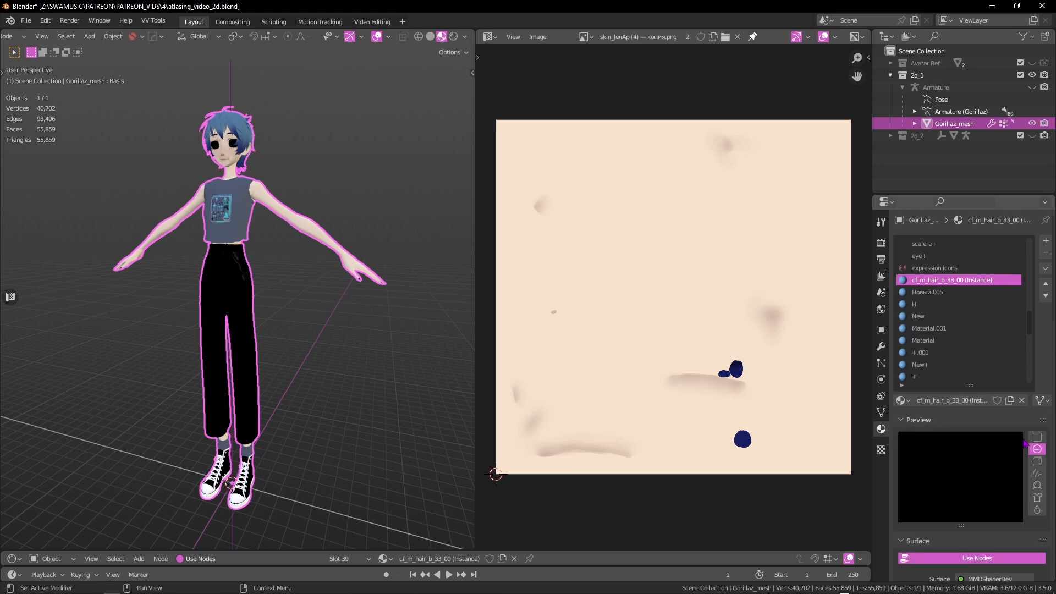
{"action": "key", "text": "Tab"}
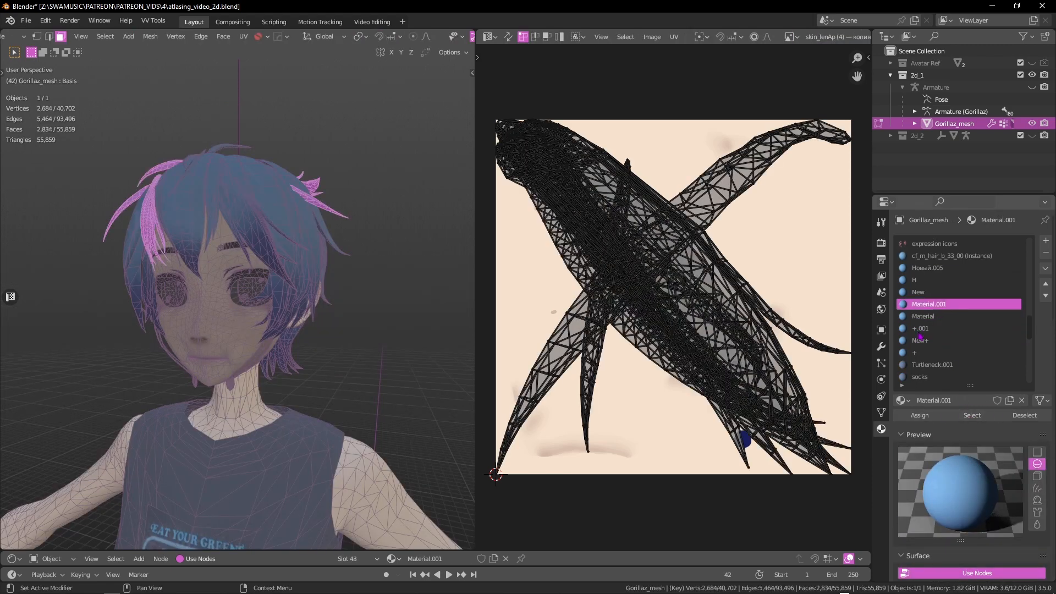
{"action": "left_click", "coordinate": [951, 255]}
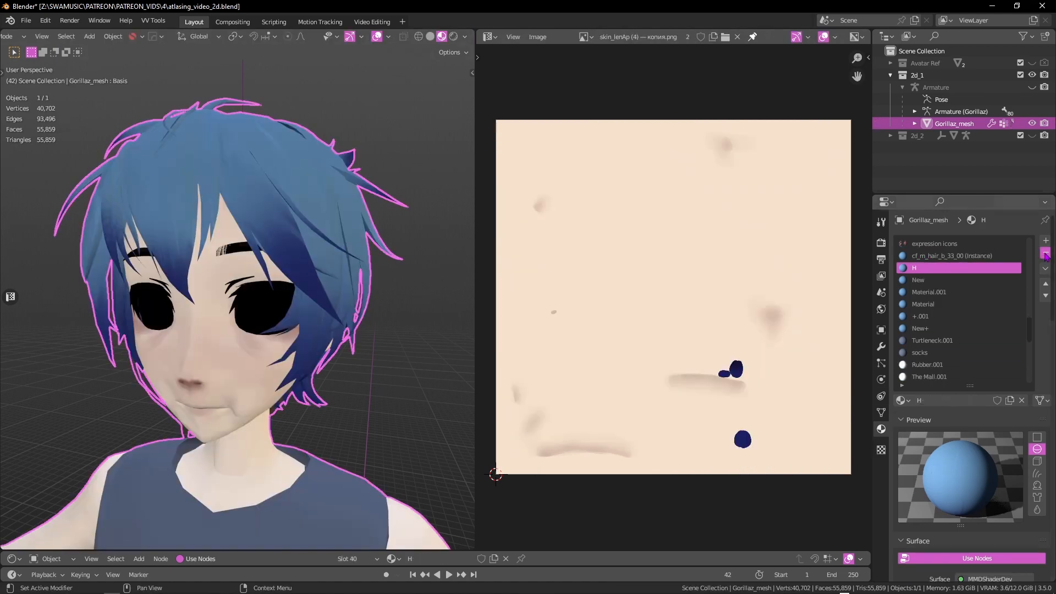
{"action": "left_click", "coordinate": [951, 255]}
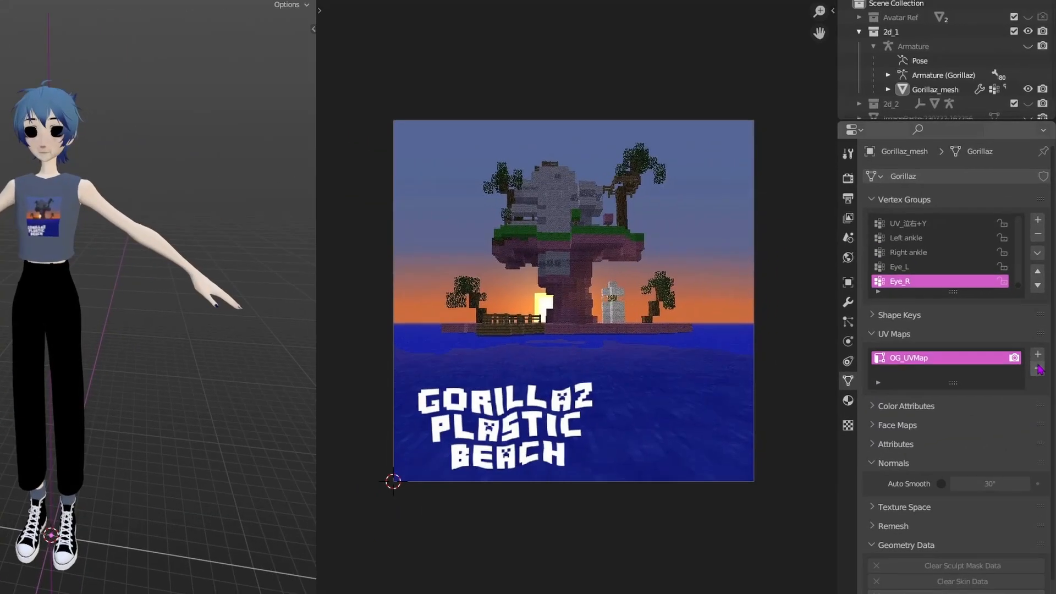
- Add a UV map to the Gorillaz mesh and name it NEW_UVMap beside OG_UVMap
{"action": "left_click", "coordinate": [1037, 354]}
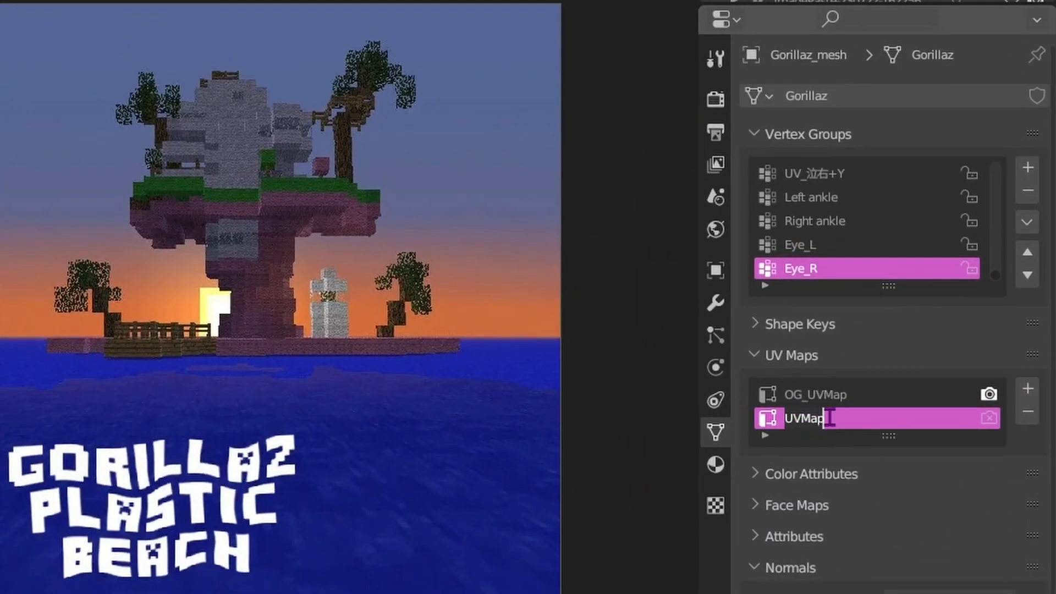
{"action": "type", "text": "NEW_"}
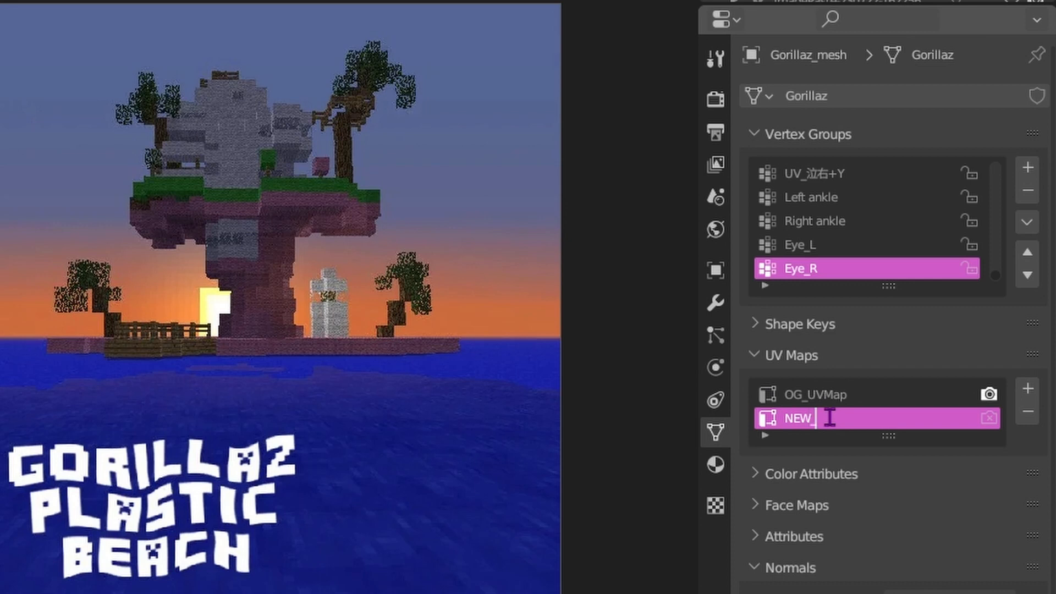
{"action": "type", "text": "UVMap"}
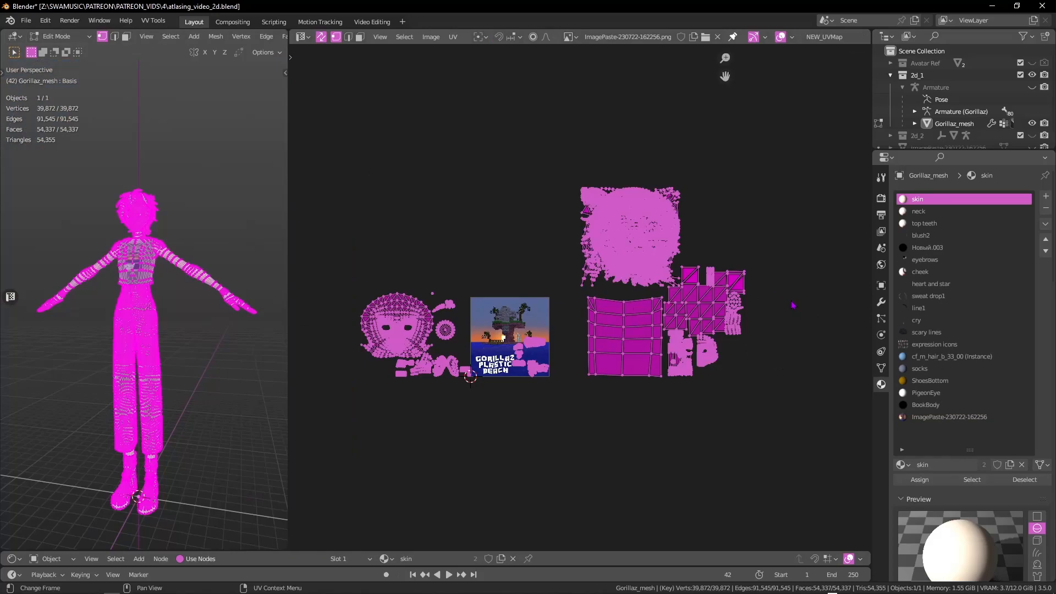
- Configure UVPackmaster3 with 16-pixel margin and padding for a 2048 texture size
{"action": "left_click", "coordinate": [865, 242]}
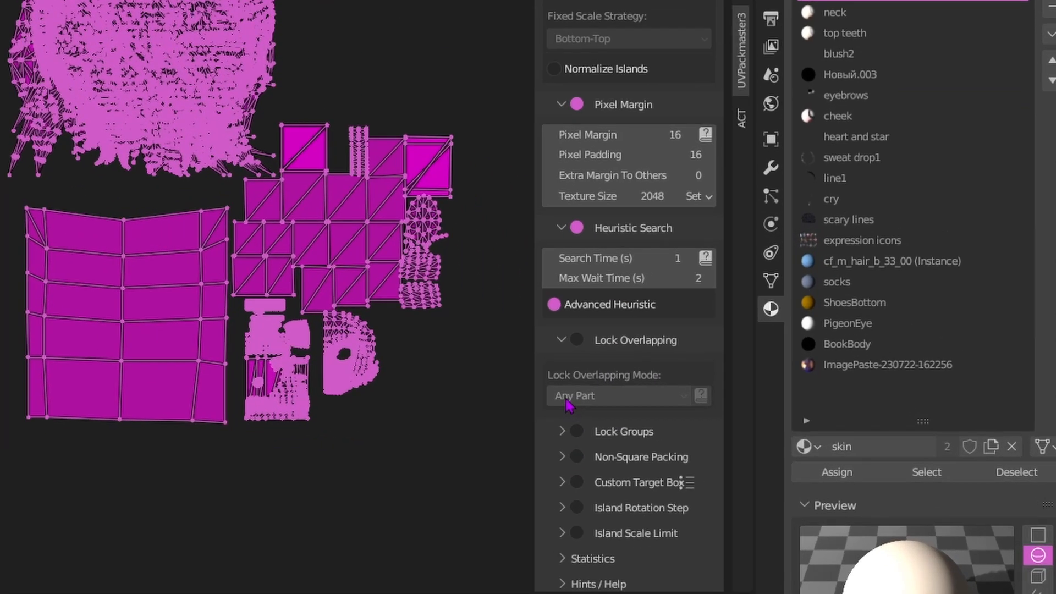
{"action": "scroll", "scroll_direction": "down", "scroll_amount": 3}
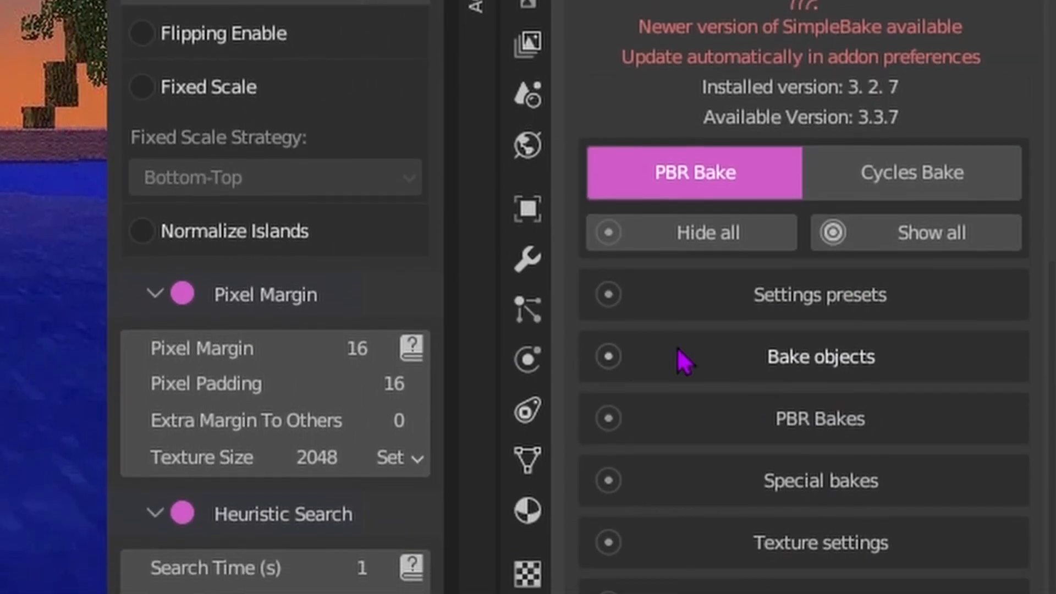
- Set SimpleBake to bake Diffuse and Alpha for Gorillaz_mesh and export the bakes as PNG
{"action": "scroll", "scroll_direction": "down", "scroll_amount": 3}
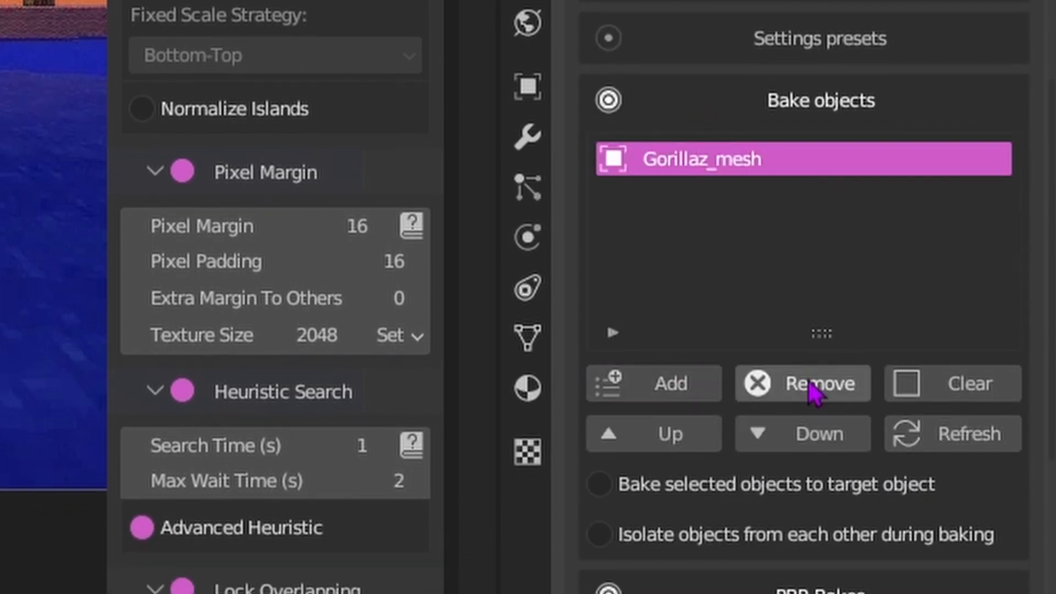
{"action": "scroll", "scroll_direction": "down", "scroll_amount": 3}
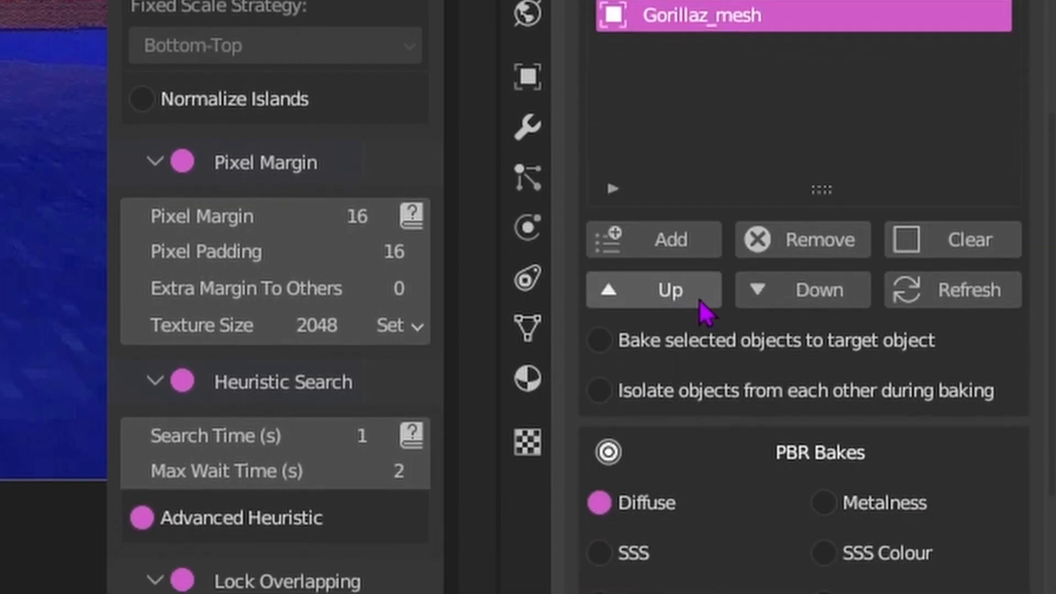
{"action": "scroll", "scroll_direction": "down", "scroll_amount": 3}
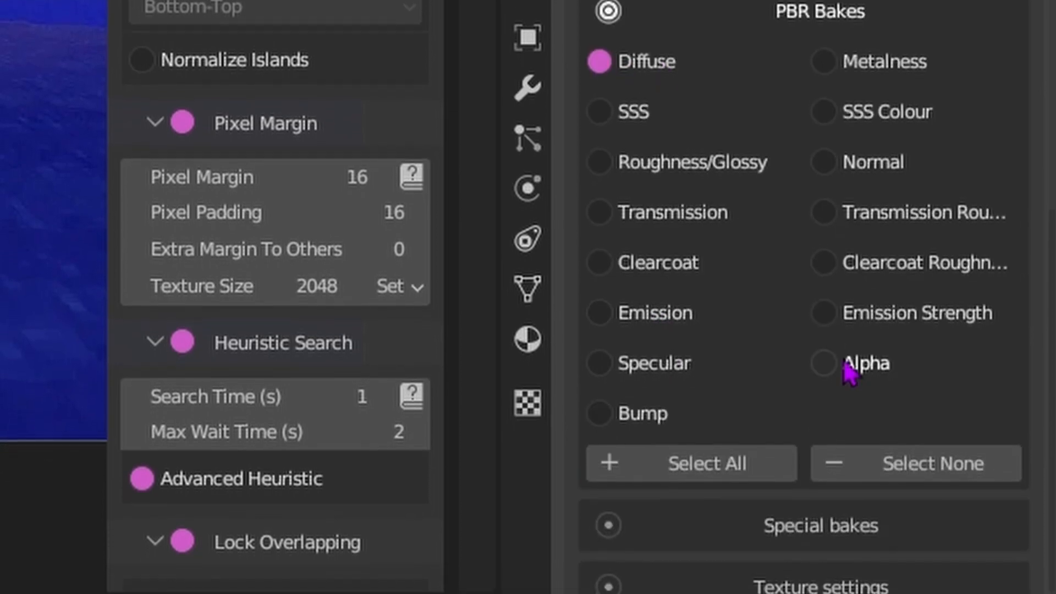
{"action": "left_click", "coordinate": [820, 362]}
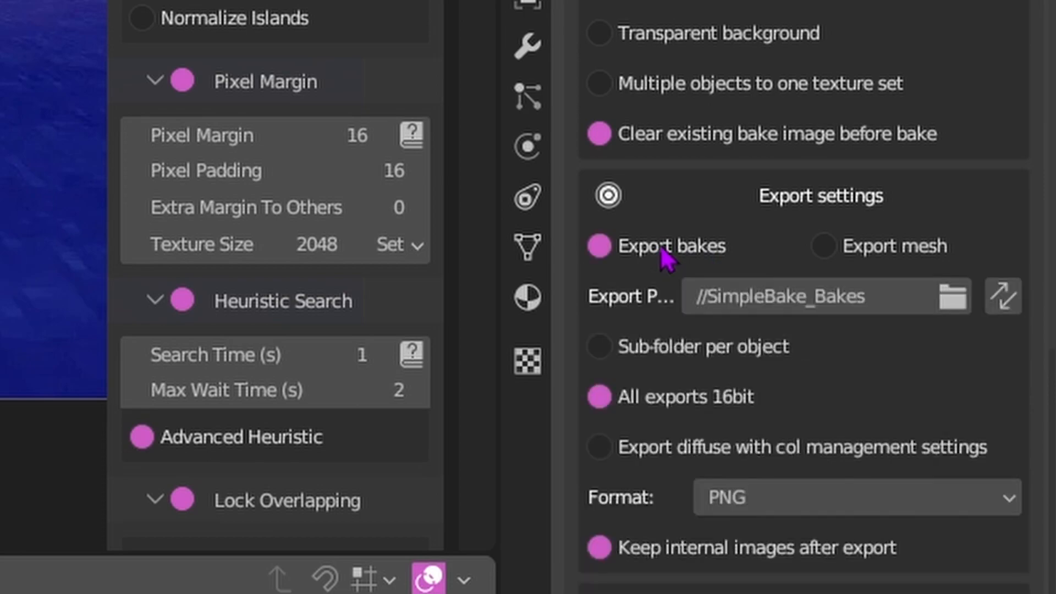
{"action": "left_click", "coordinate": [949, 296]}
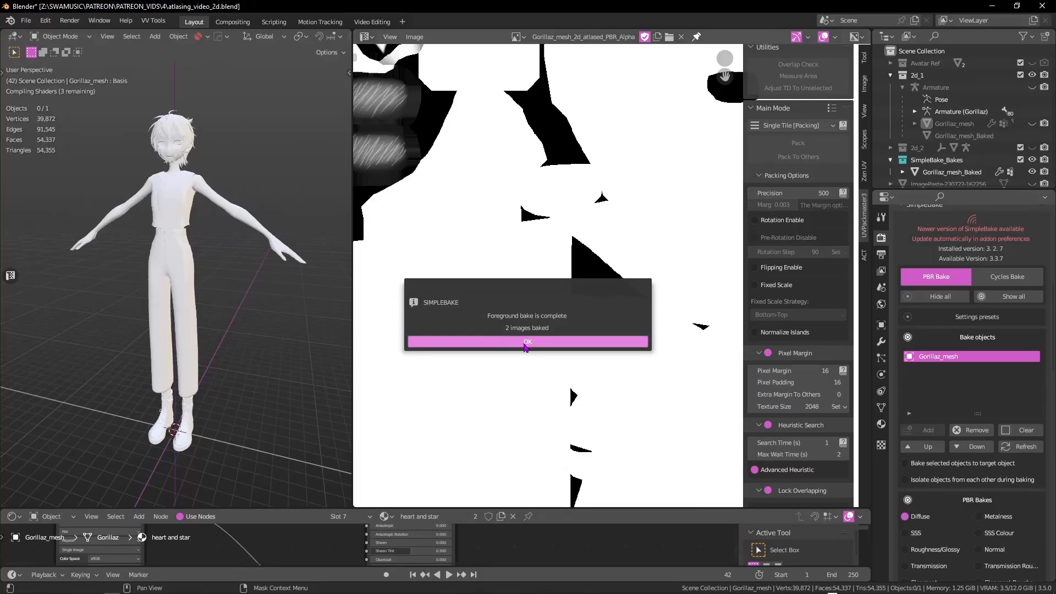
- Dismiss SimpleBake's completion notice, leaving the baked alpha map displayed
{"action": "left_click", "coordinate": [526, 341]}
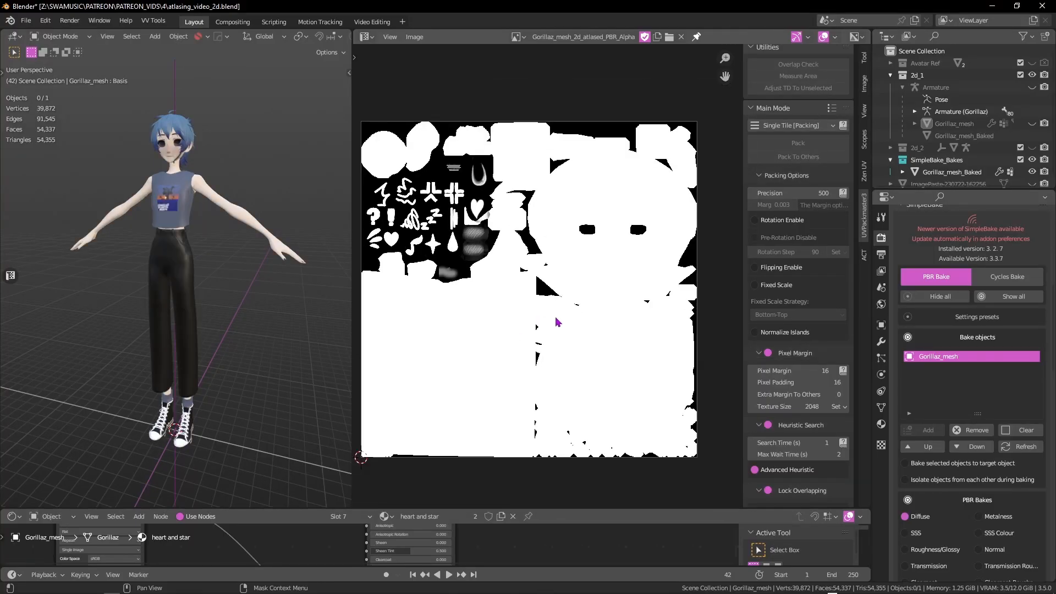